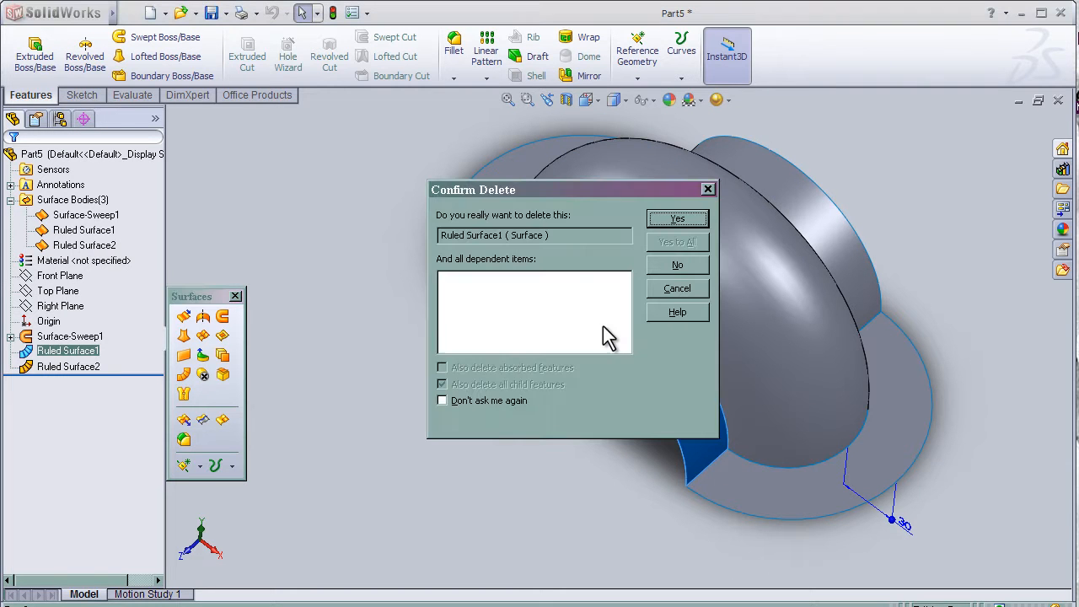
# - Confirm deletion of the Ruled Surface1 feature, removing its two flange surfaces
pyautogui.click(678, 219)
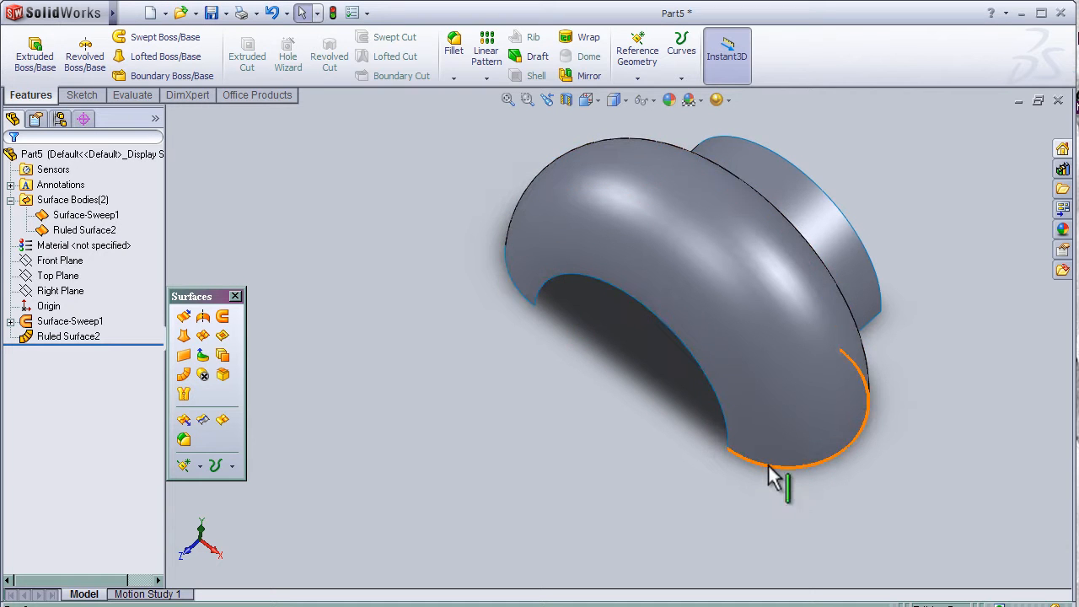
pyautogui.moveTo(776, 472)
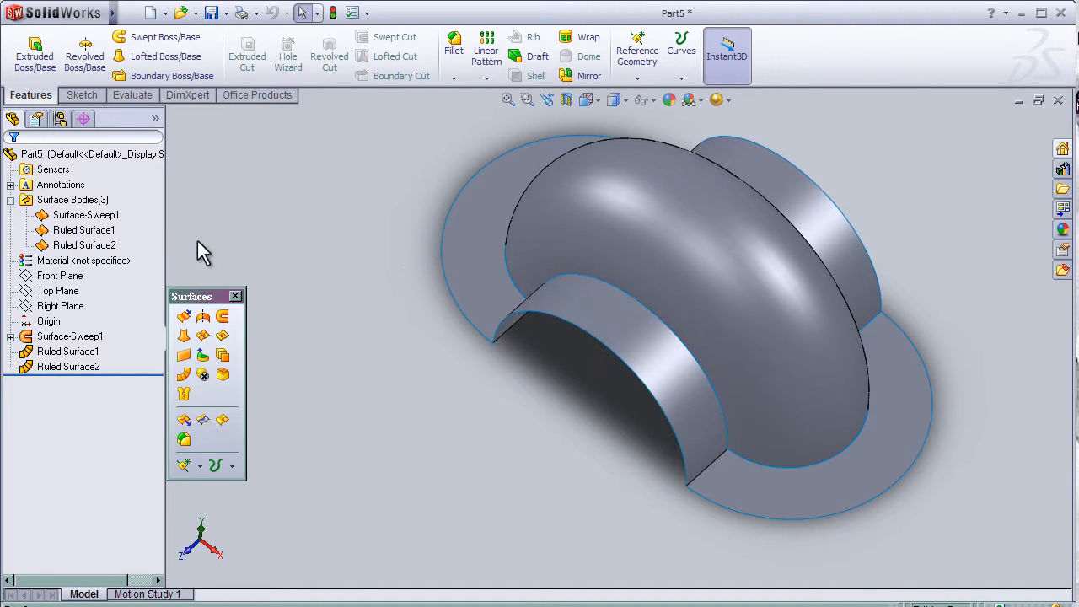
# - Edit Ruled Surface1 so it yields three separate bodies, Ruled Surface1[1], [2] and [3]
pyautogui.click(84, 229)
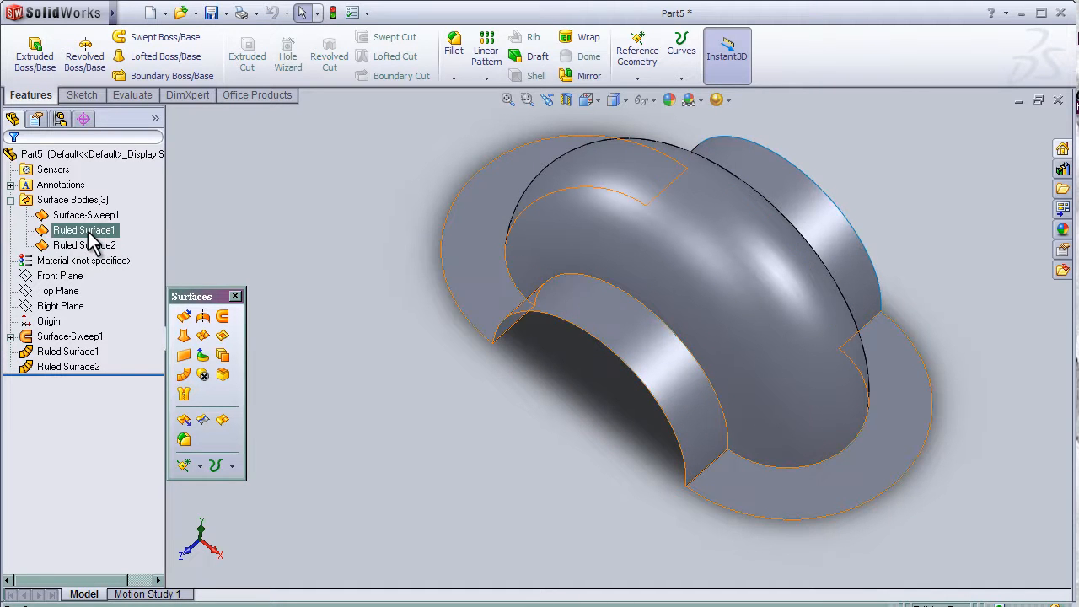
pyautogui.click(84, 229)
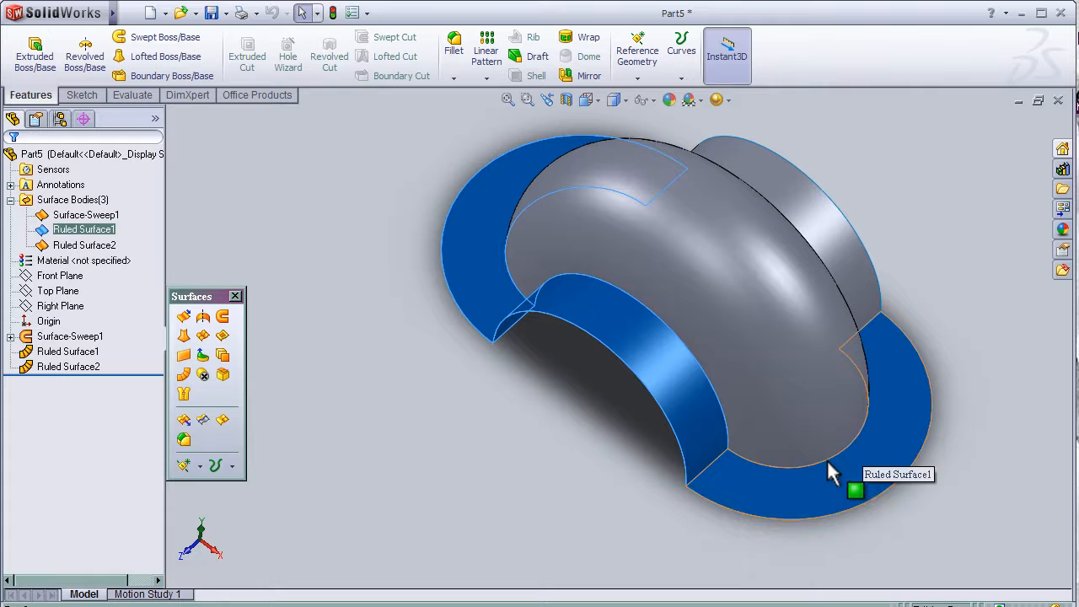
pyautogui.moveTo(218, 240)
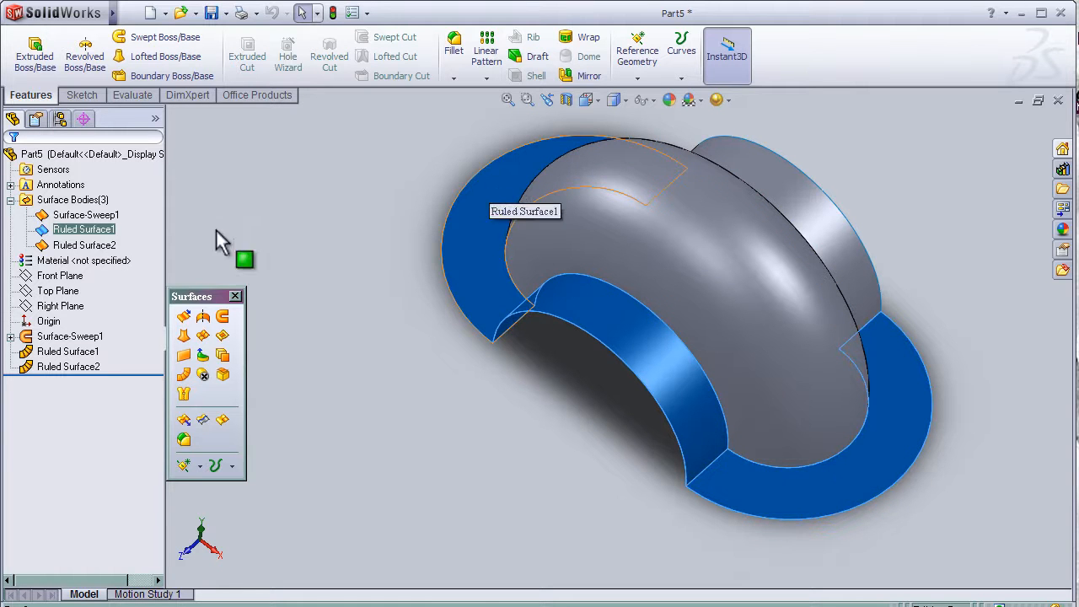
pyautogui.click(67, 352)
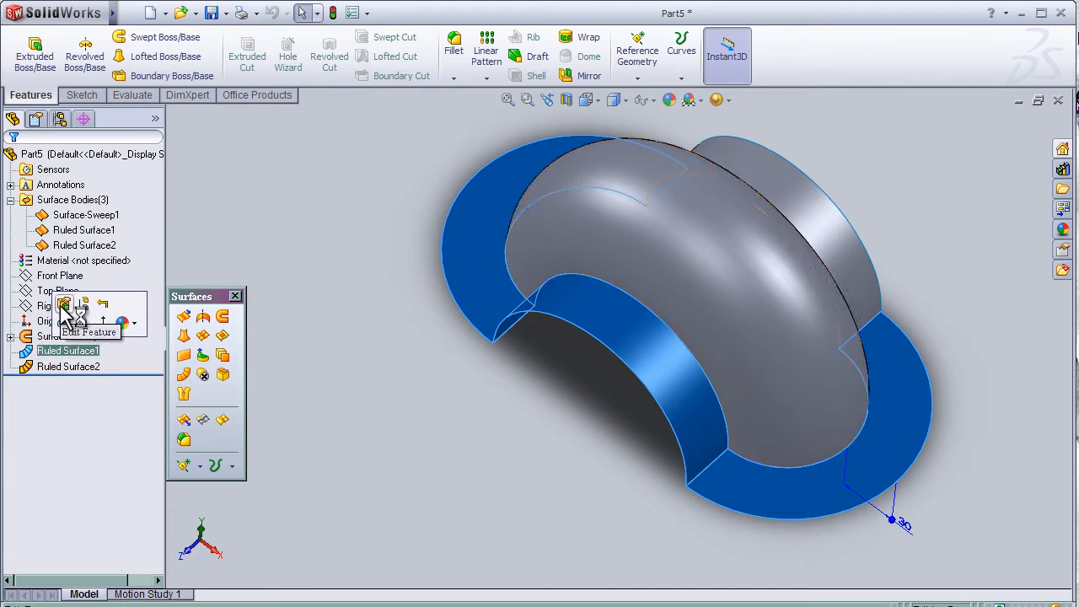
pyautogui.click(88, 330)
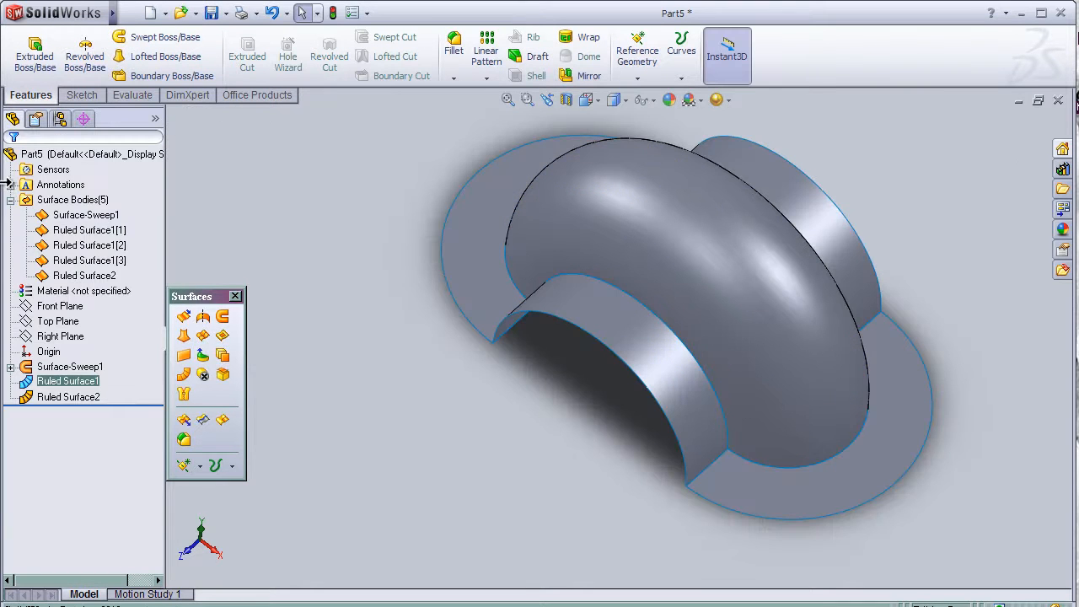
# - Inspect each surface body: Ruled Surface1[1], [2], [3], Ruled Surface2 and Surface-Sweep1
pyautogui.click(84, 229)
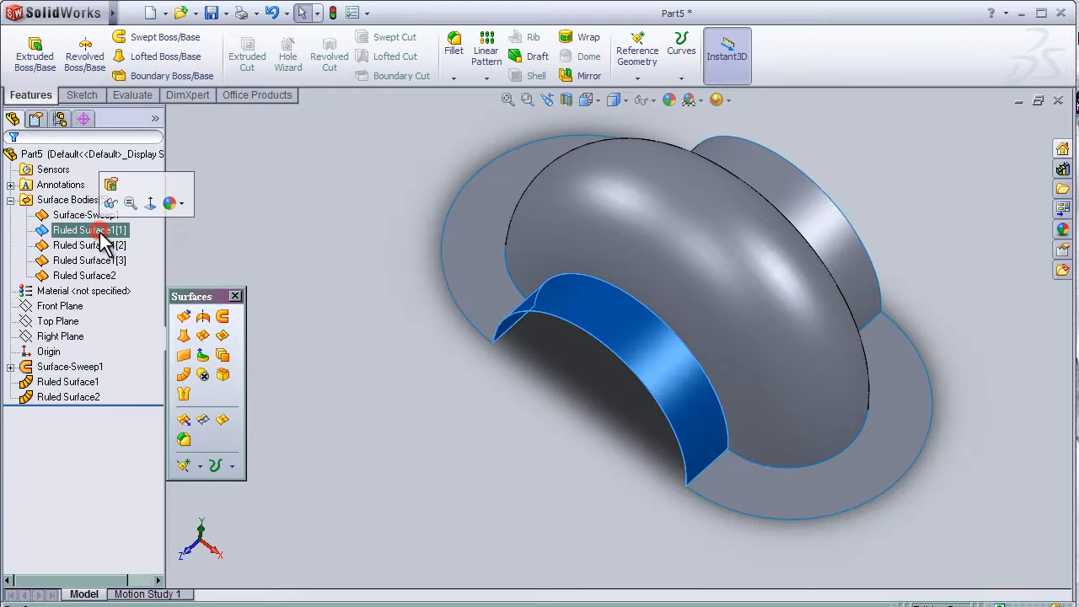
pyautogui.click(91, 260)
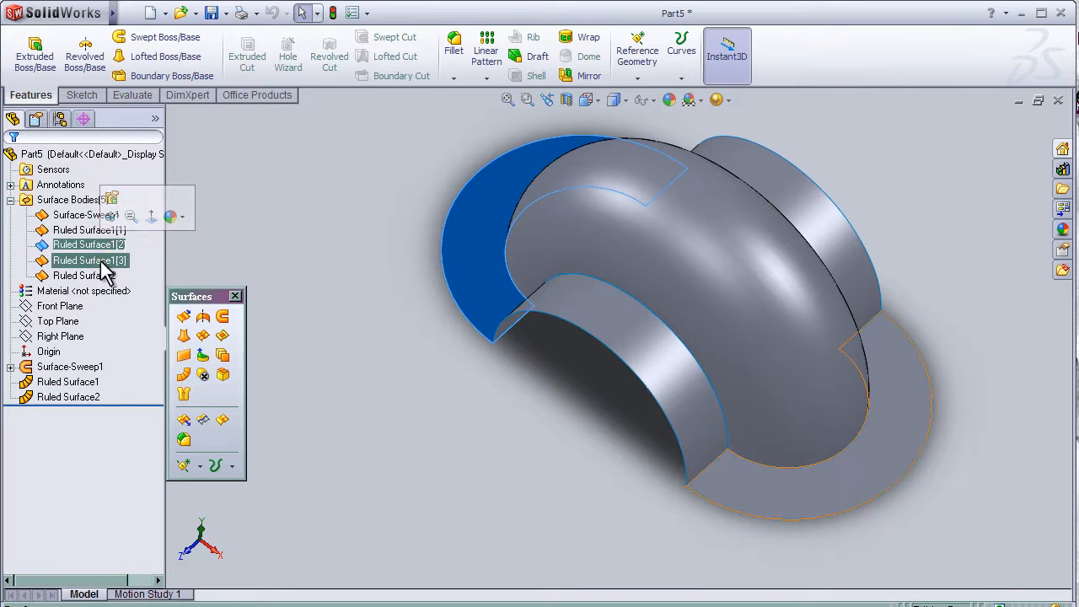
pyautogui.click(90, 244)
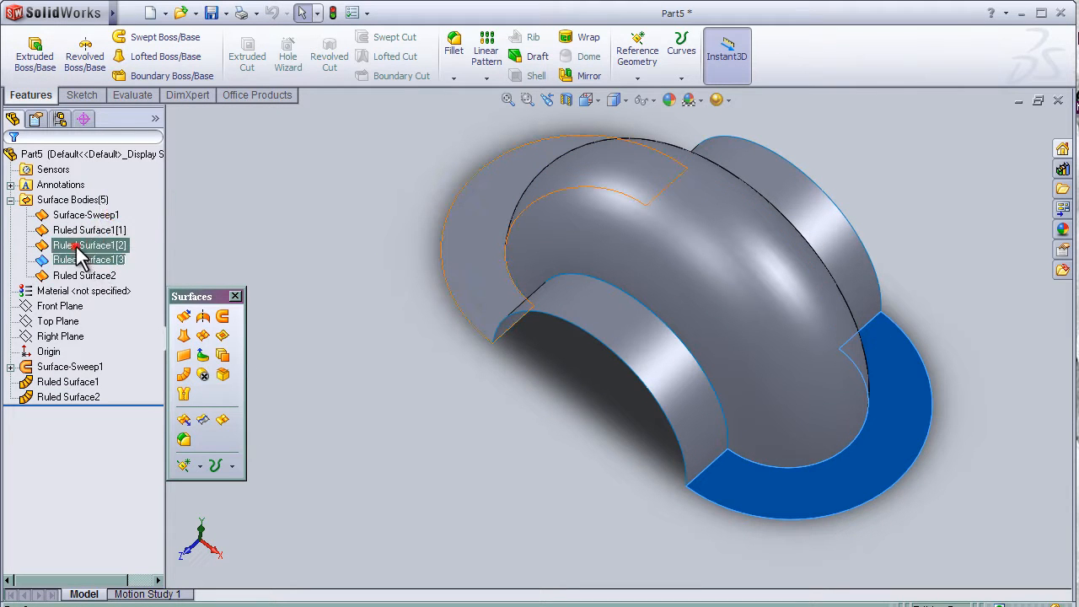
pyautogui.click(84, 244)
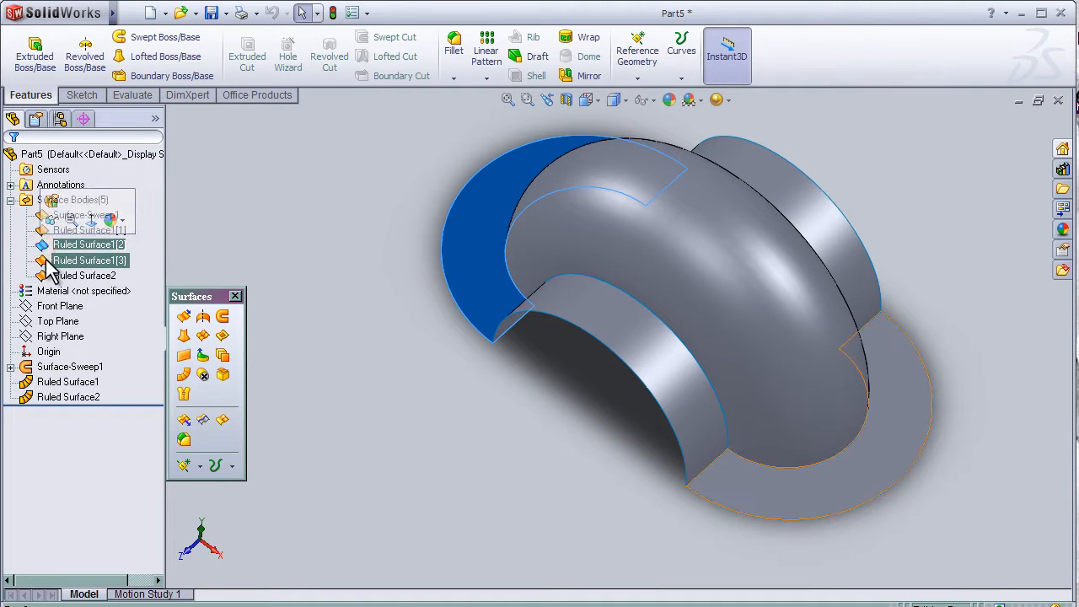
pyautogui.click(87, 276)
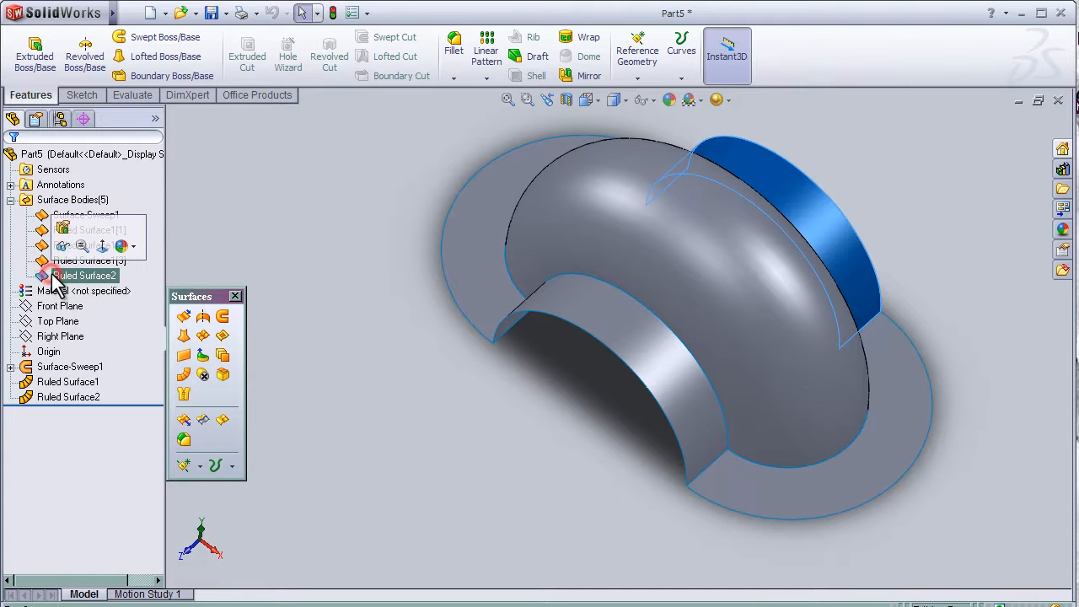
pyautogui.click(88, 216)
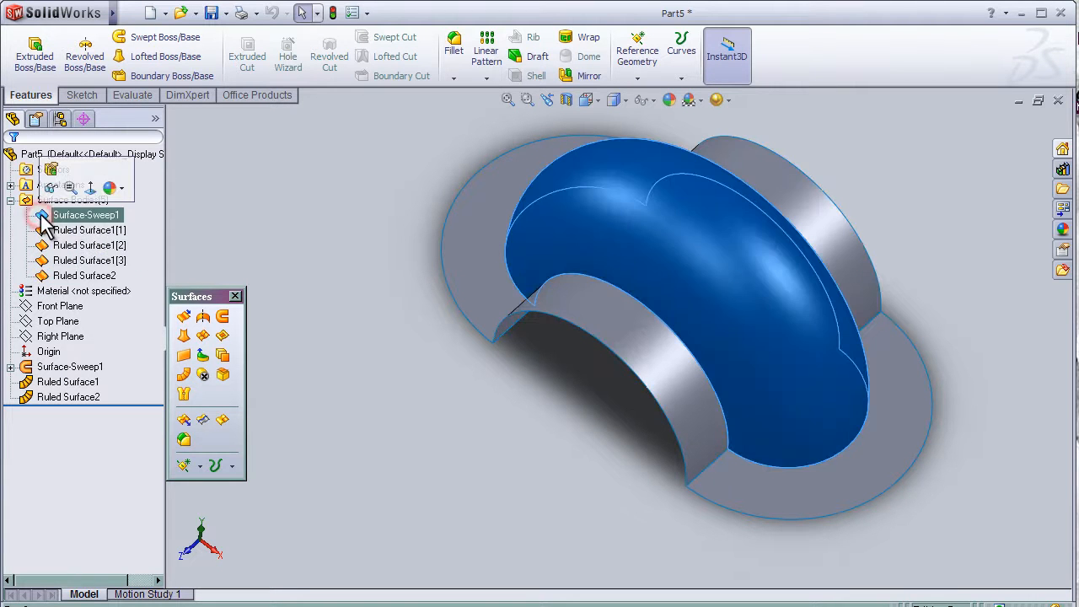
# - Remove the inner strip body Ruled Surface1[1] with Delete Body, leaving four surface bodies
pyautogui.click(88, 229)
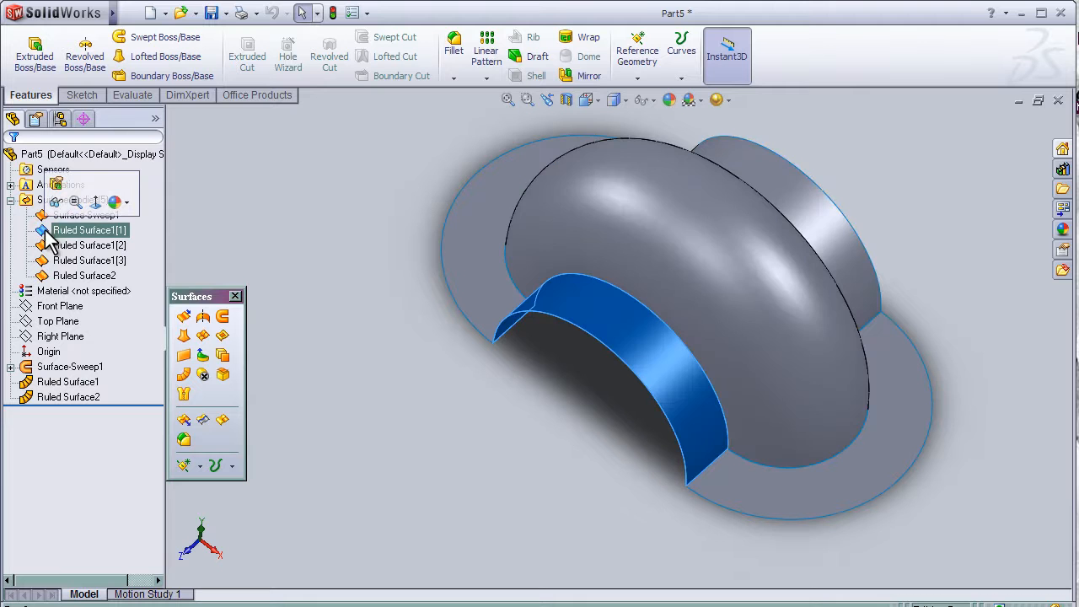
pyautogui.click(88, 214)
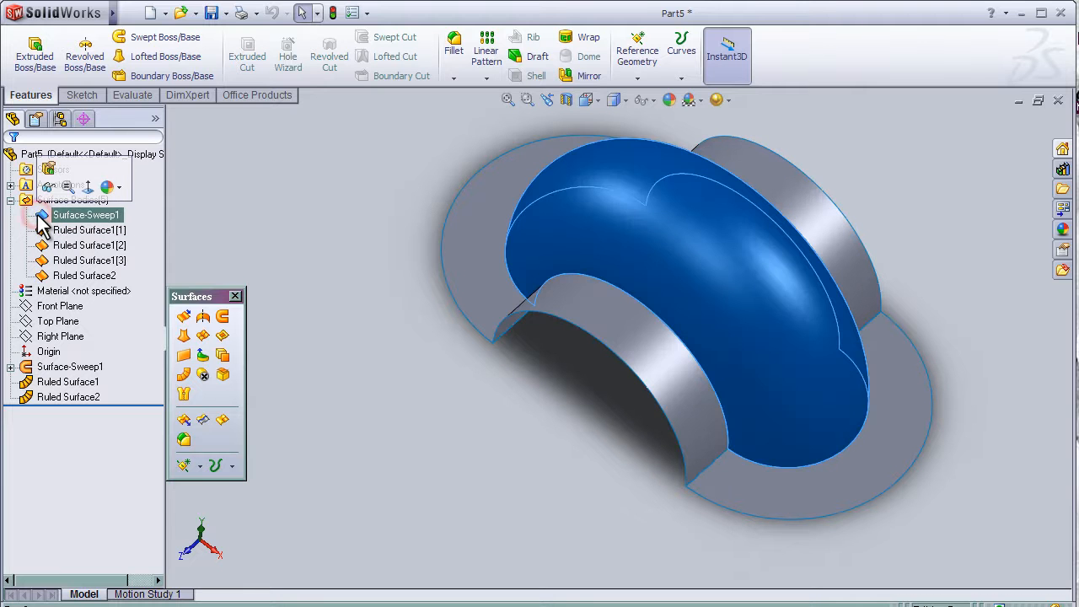
pyautogui.click(88, 230)
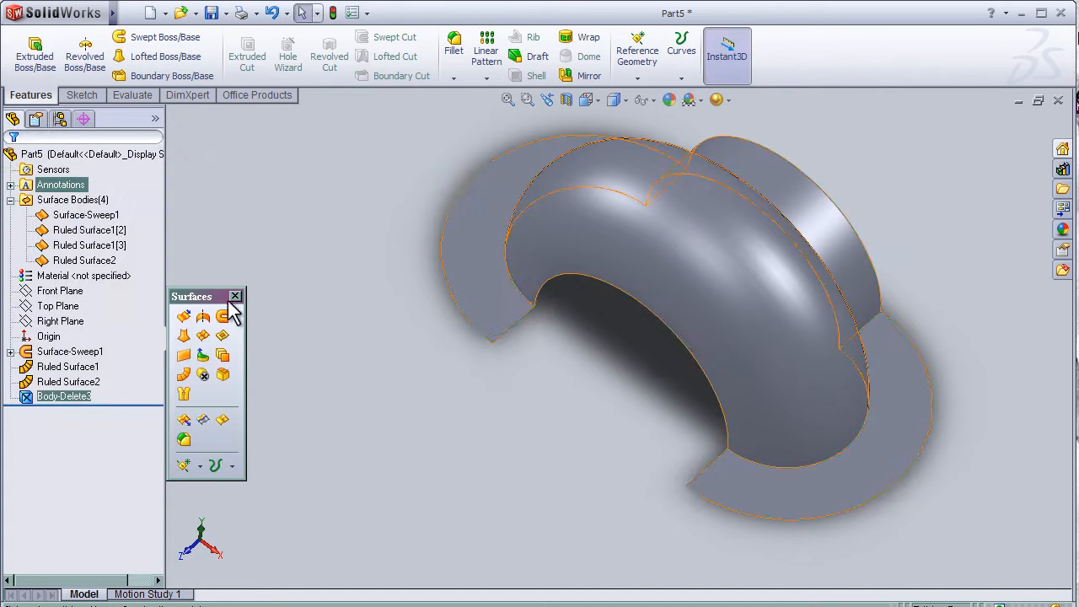
pyautogui.click(84, 260)
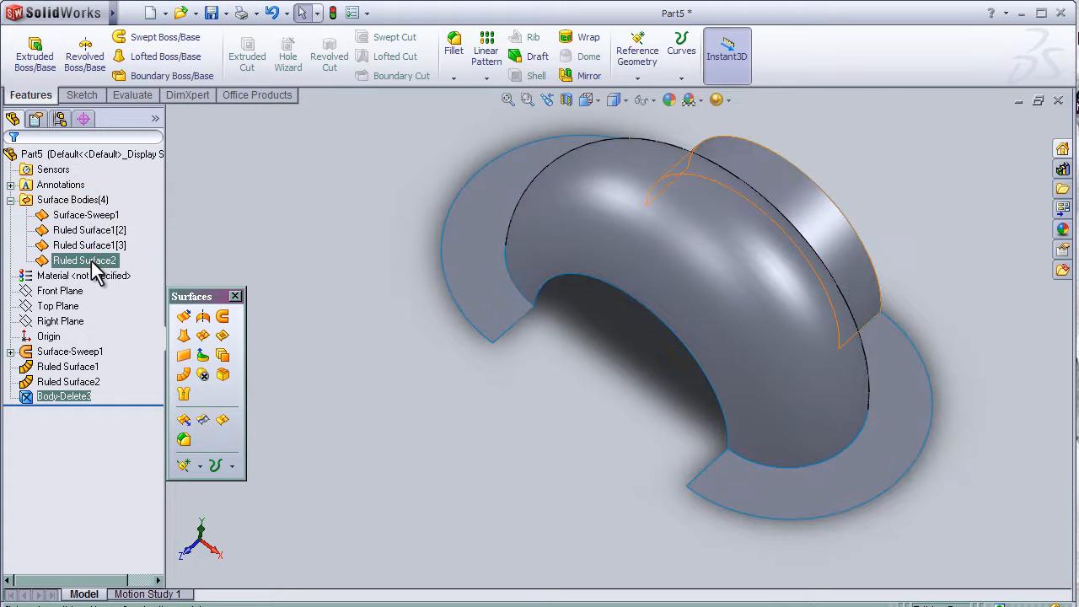
pyautogui.click(84, 260)
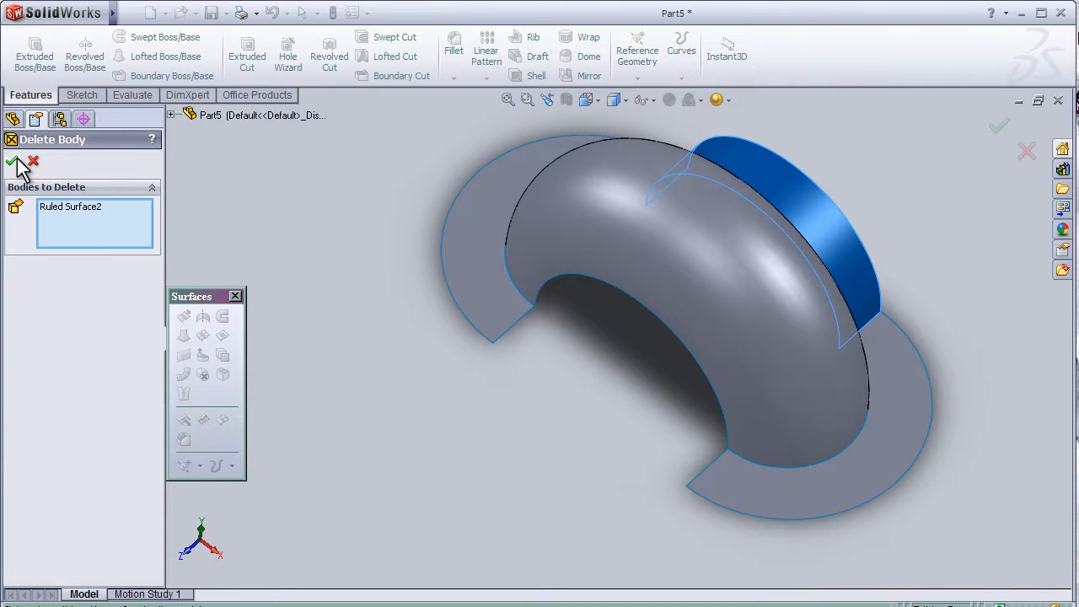
pyautogui.click(17, 161)
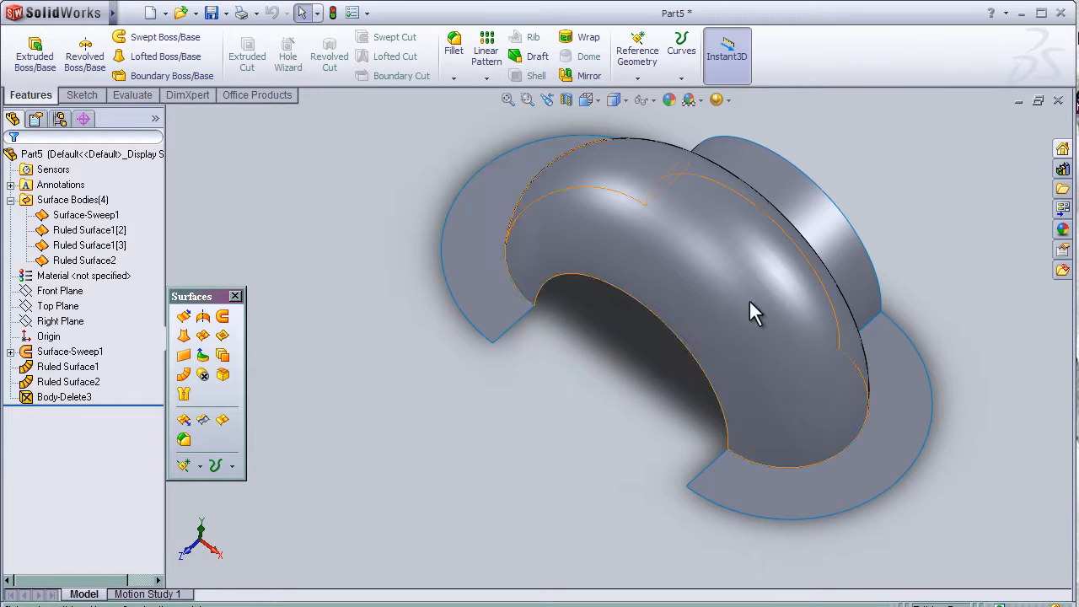
pyautogui.moveTo(755, 312); pyautogui.dragTo(892, 261)
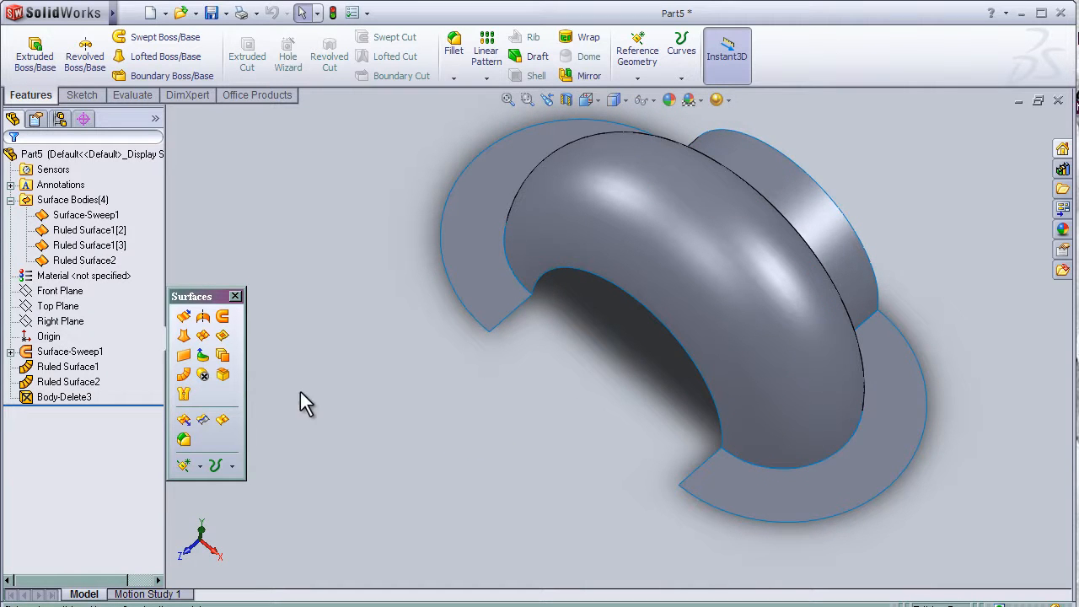
# - Start Delete Body on the Surface-Sweep1 elbow body, then cancel it
pyautogui.click(84, 216)
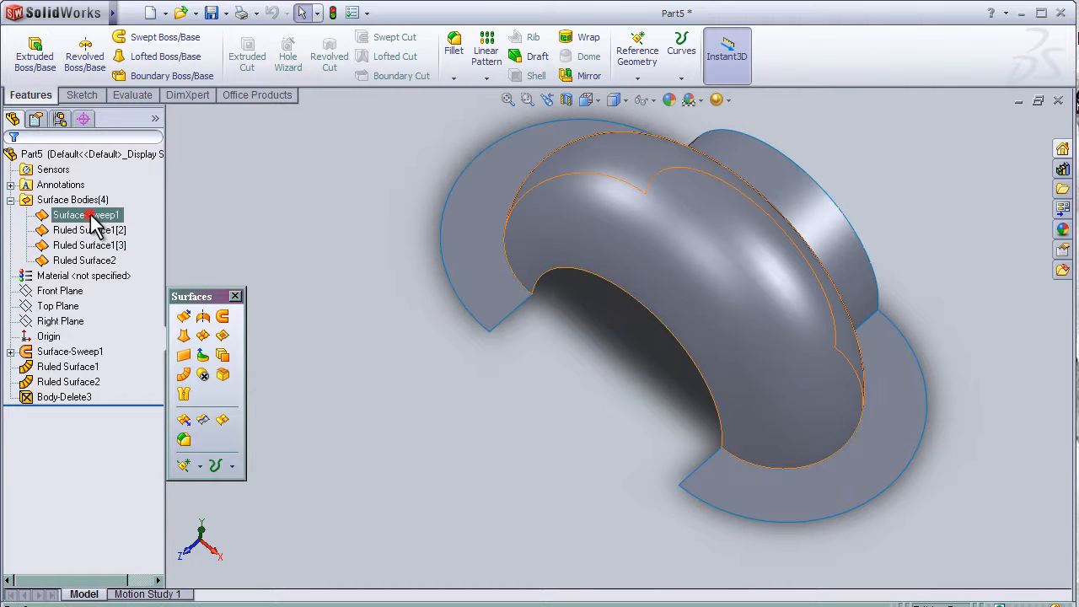
pyautogui.rightClick(85, 214)
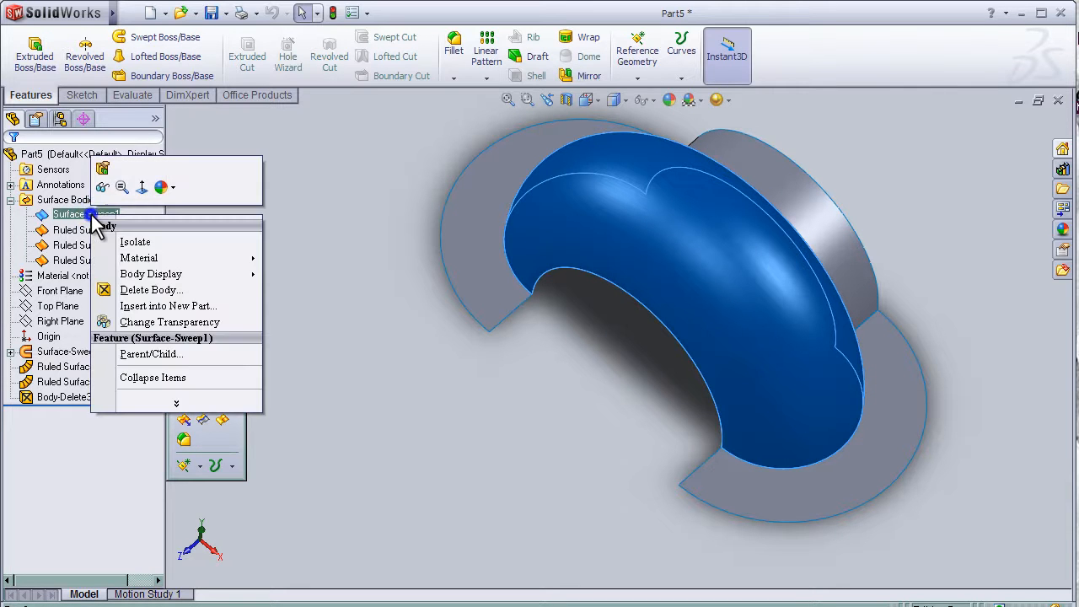
pyautogui.click(151, 290)
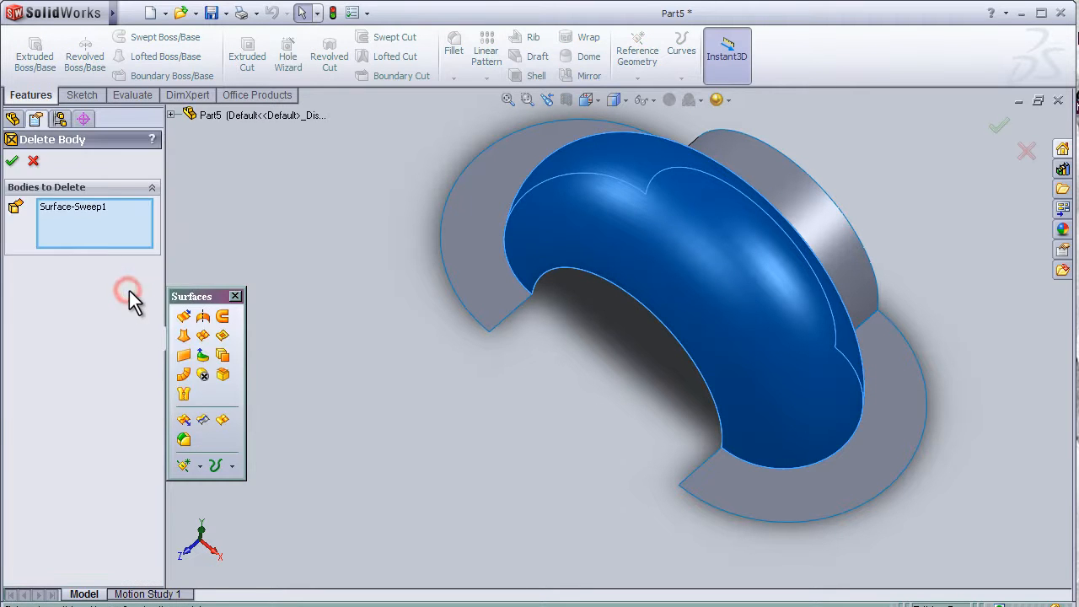
pyautogui.click(11, 161)
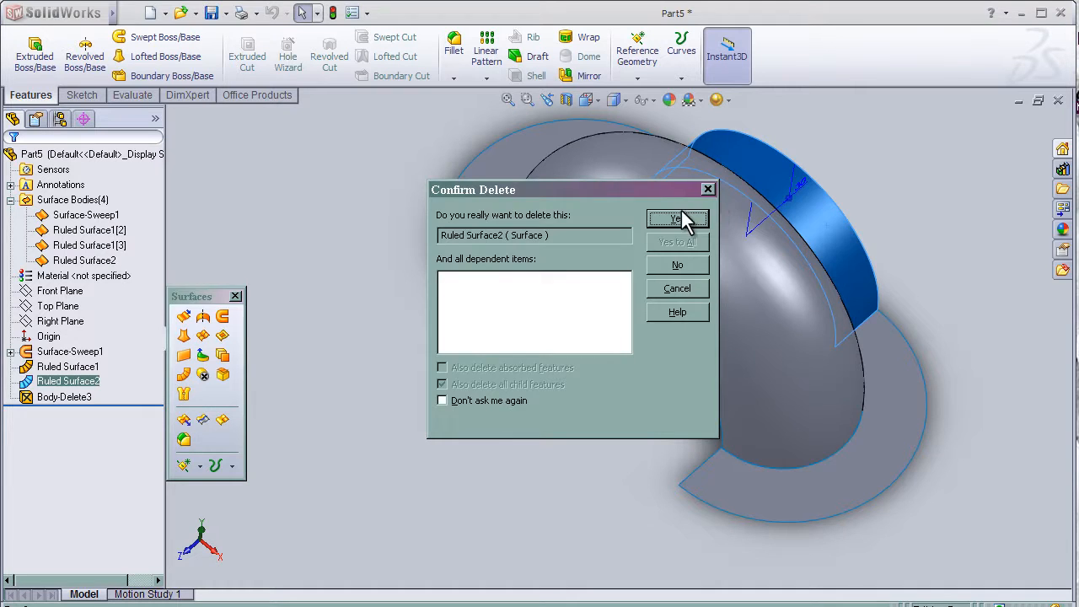
# - Confirm deleting Ruled Surface2, leaving the swept elbow and two flange bodies
pyautogui.click(677, 220)
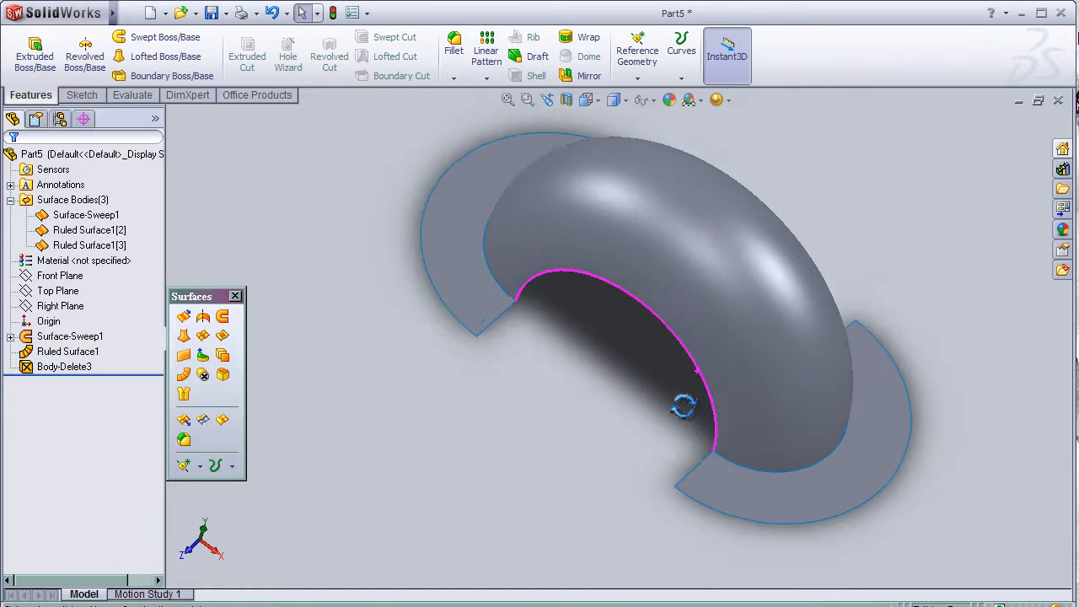
pyautogui.moveTo(683, 405); pyautogui.dragTo(624, 394)
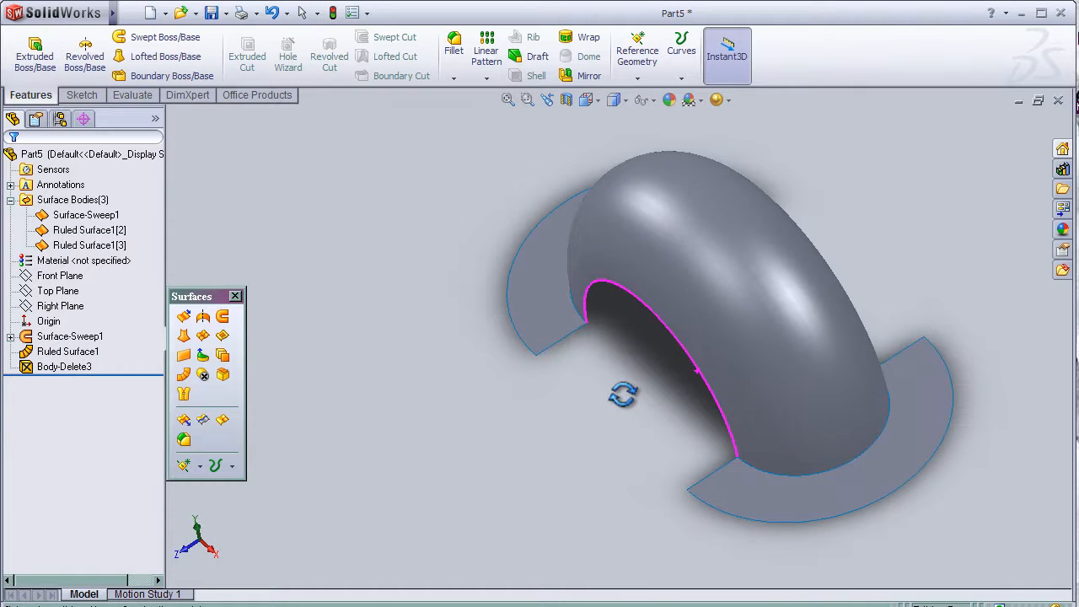